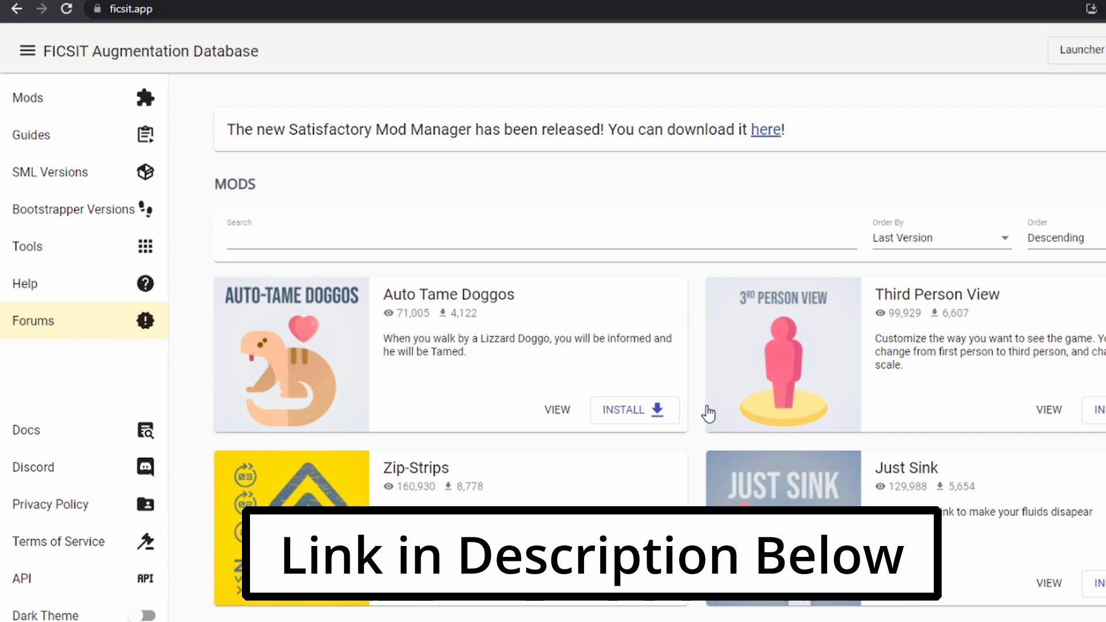
pyautogui.moveTo(837, 166)
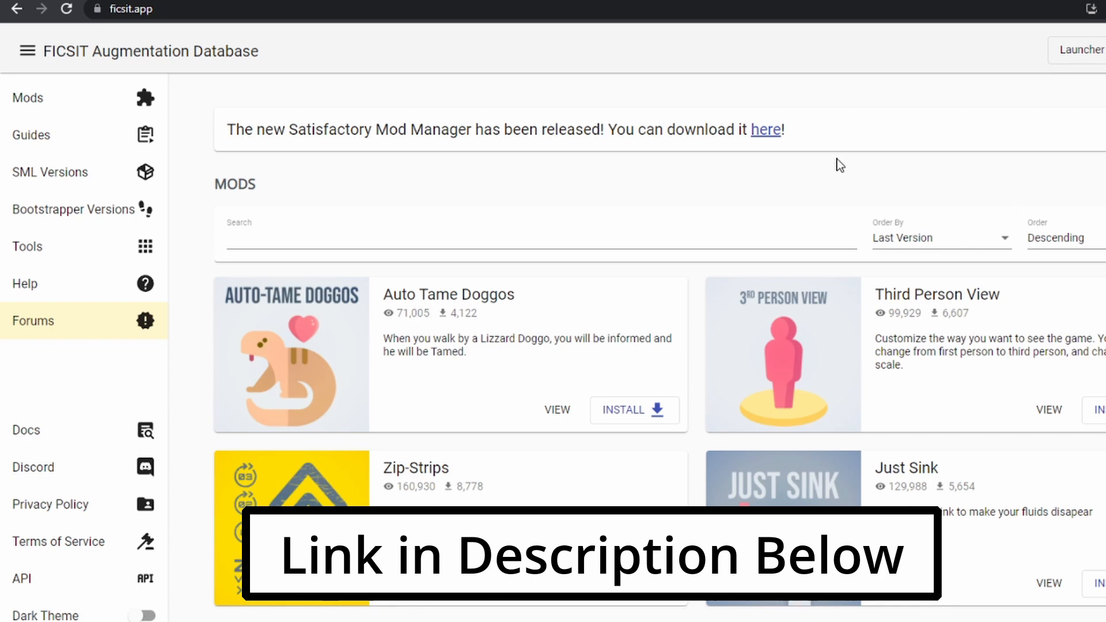
pyautogui.moveTo(637, 169)
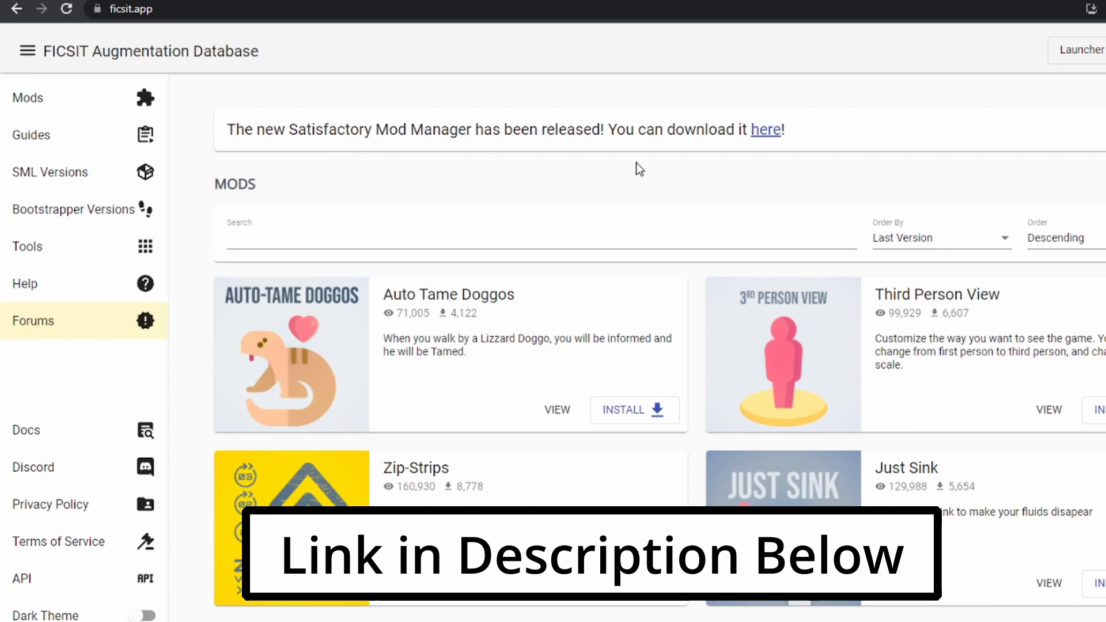
pyautogui.moveTo(706, 190)
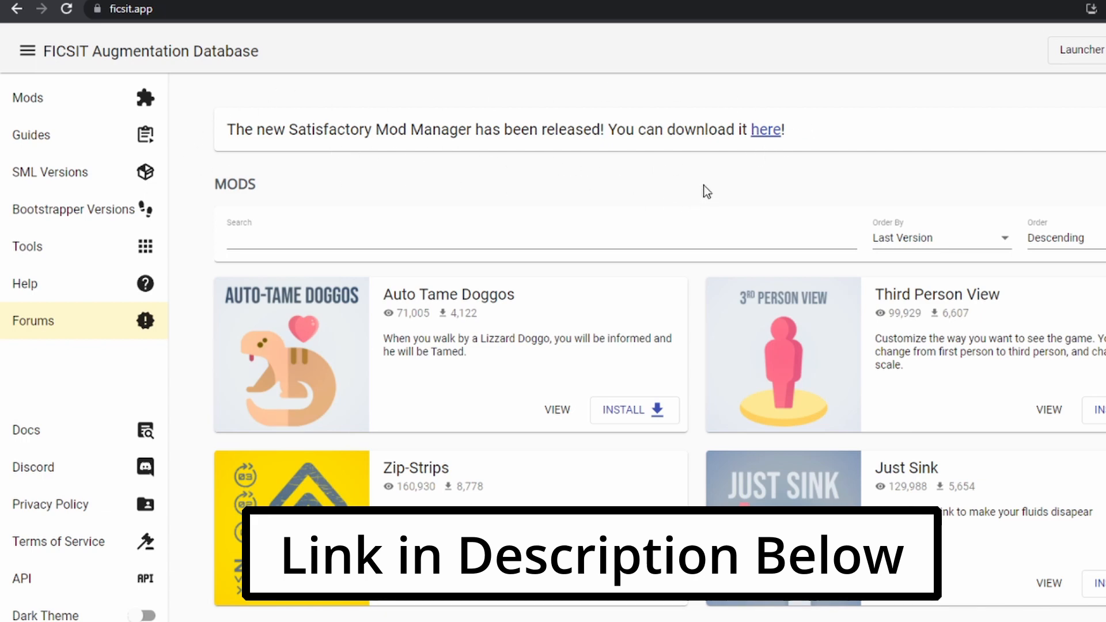
pyautogui.moveTo(767, 155)
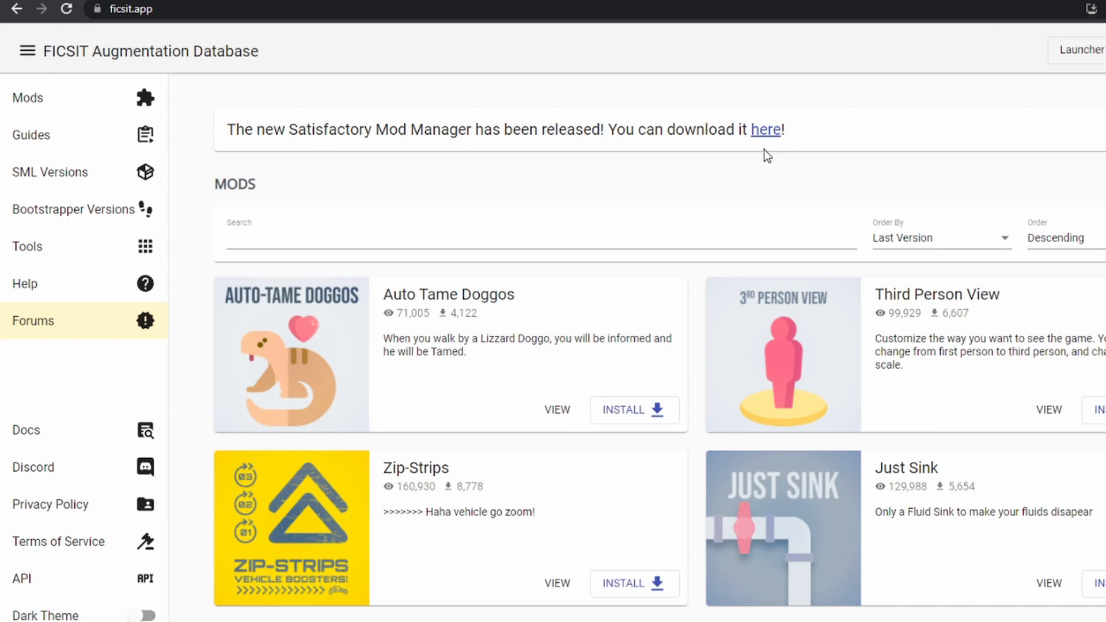
pyautogui.moveTo(670, 185)
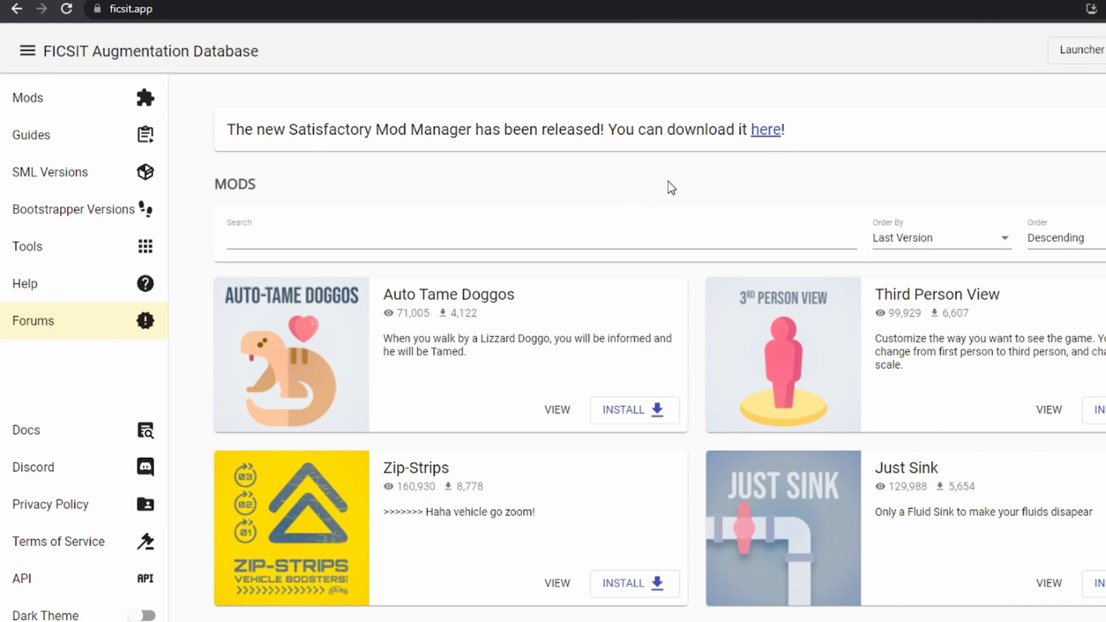
pyautogui.moveTo(521, 510)
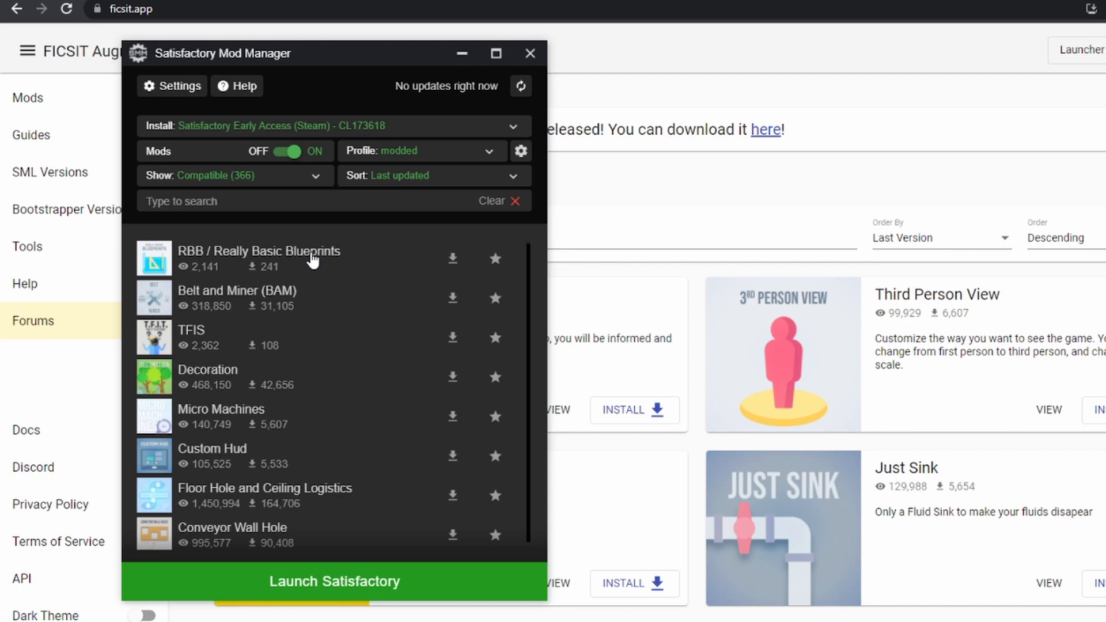
# - Scroll down through the compatible mods list in the manager
pyautogui.scroll(-3)
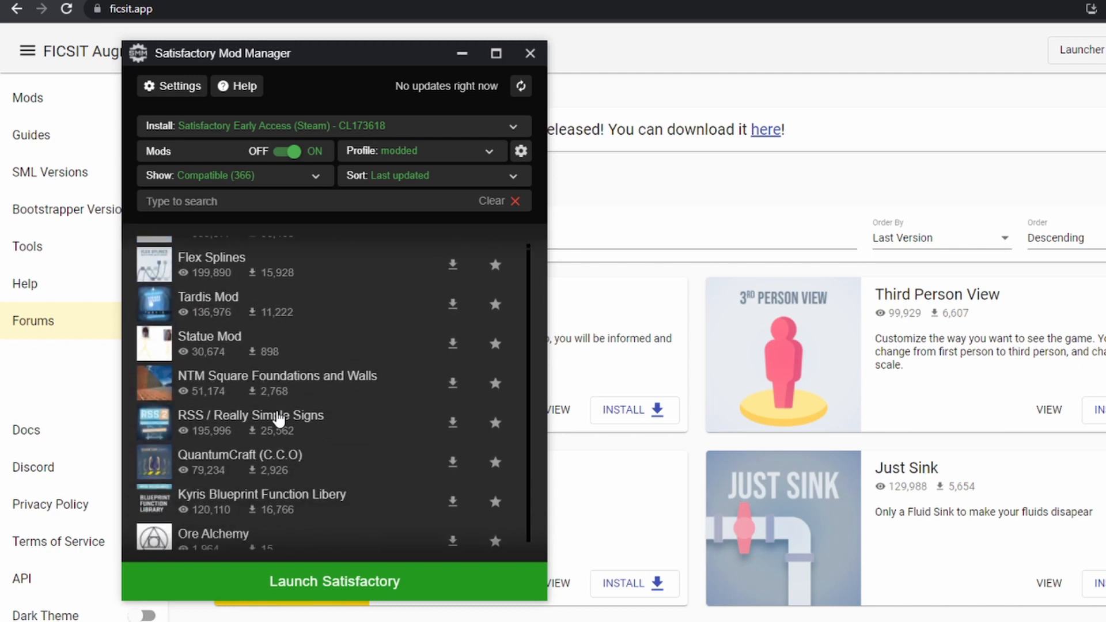
pyautogui.scroll(-3)
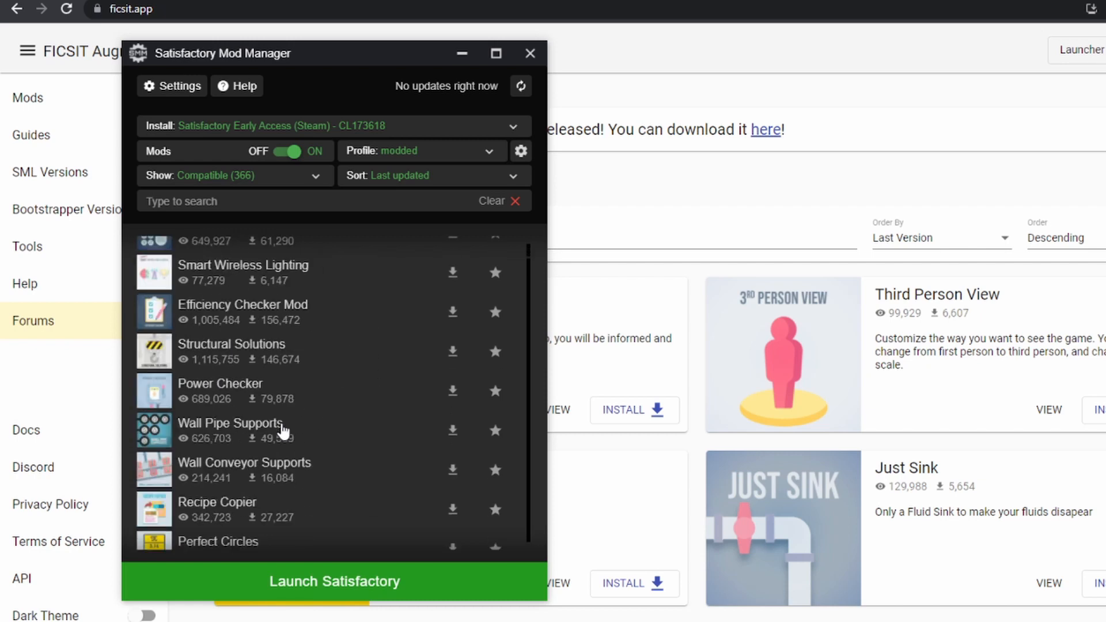
pyautogui.scroll(-3)
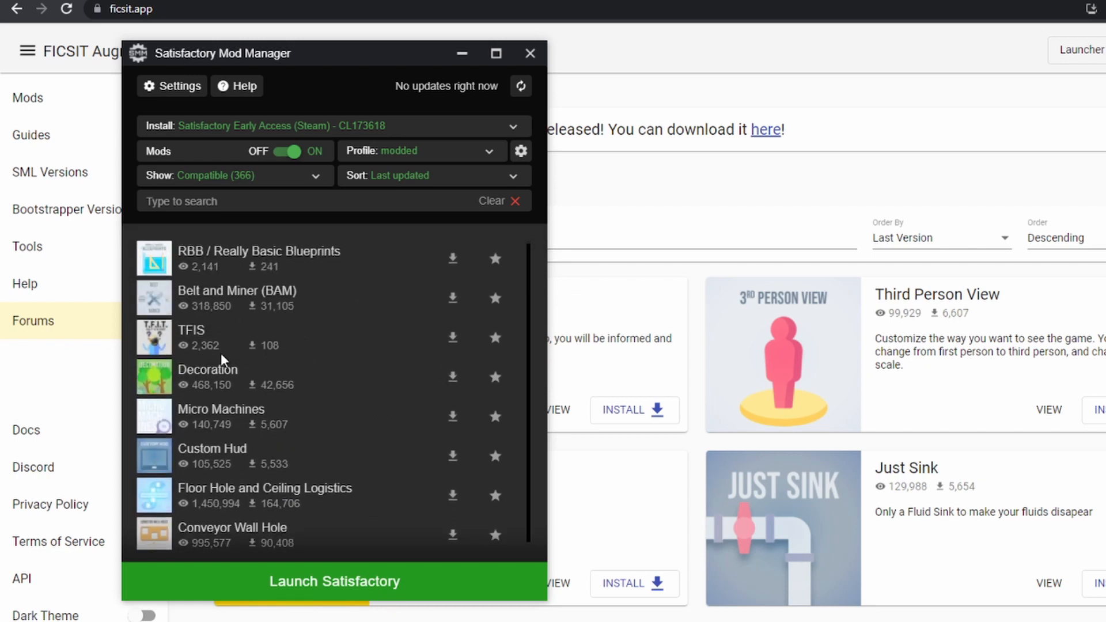
# - Open the Decoration mod's details and start its installation with the download icon
pyautogui.click(207, 370)
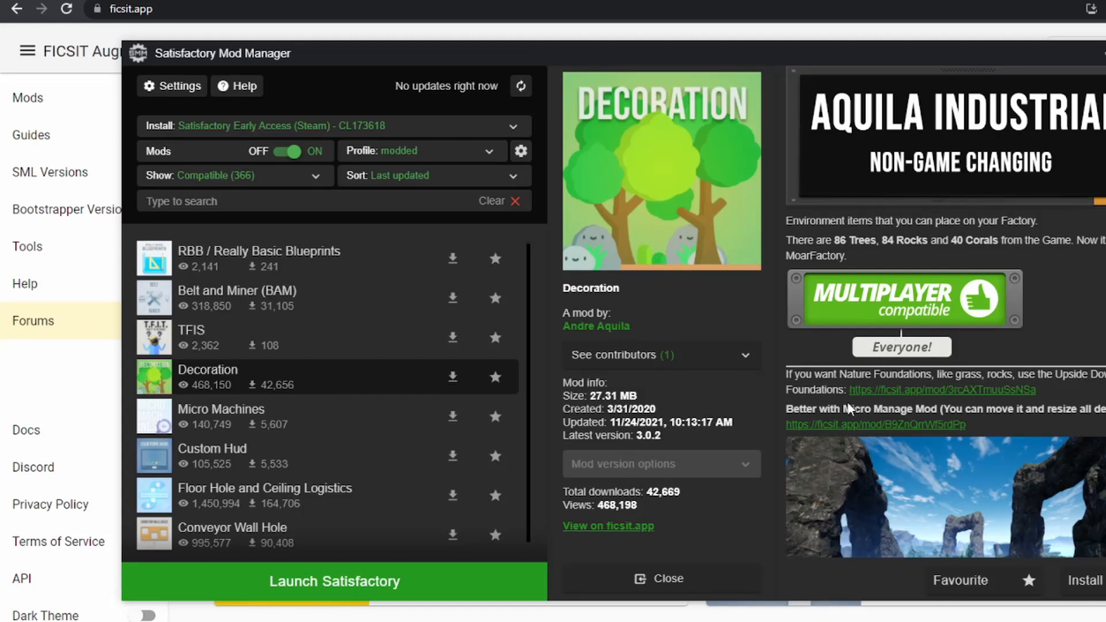
pyautogui.scroll(-3)
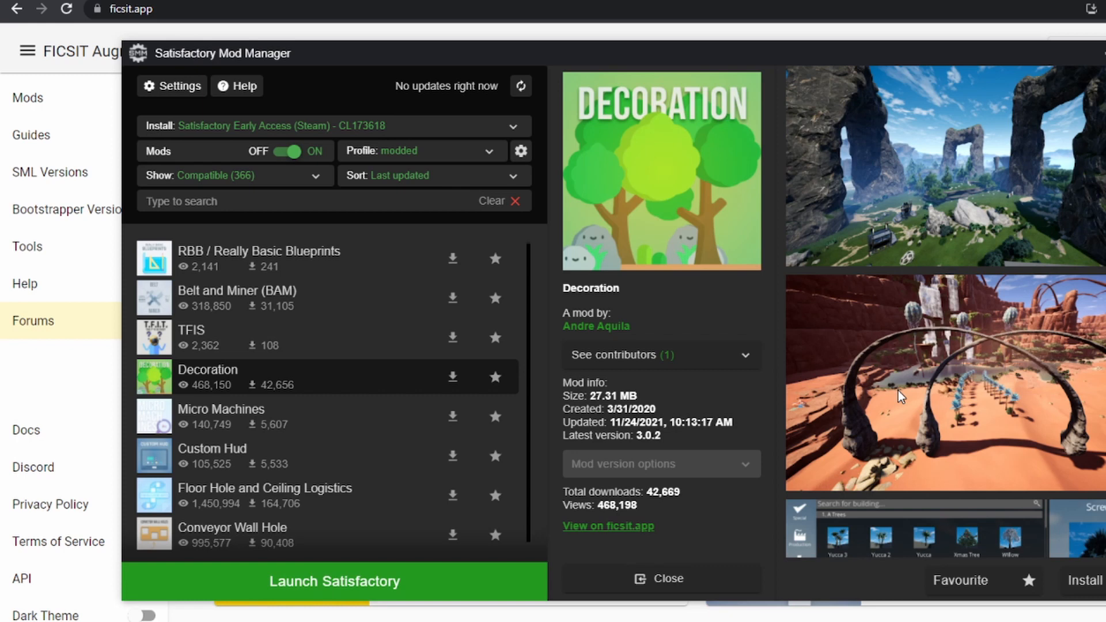
pyautogui.click(453, 376)
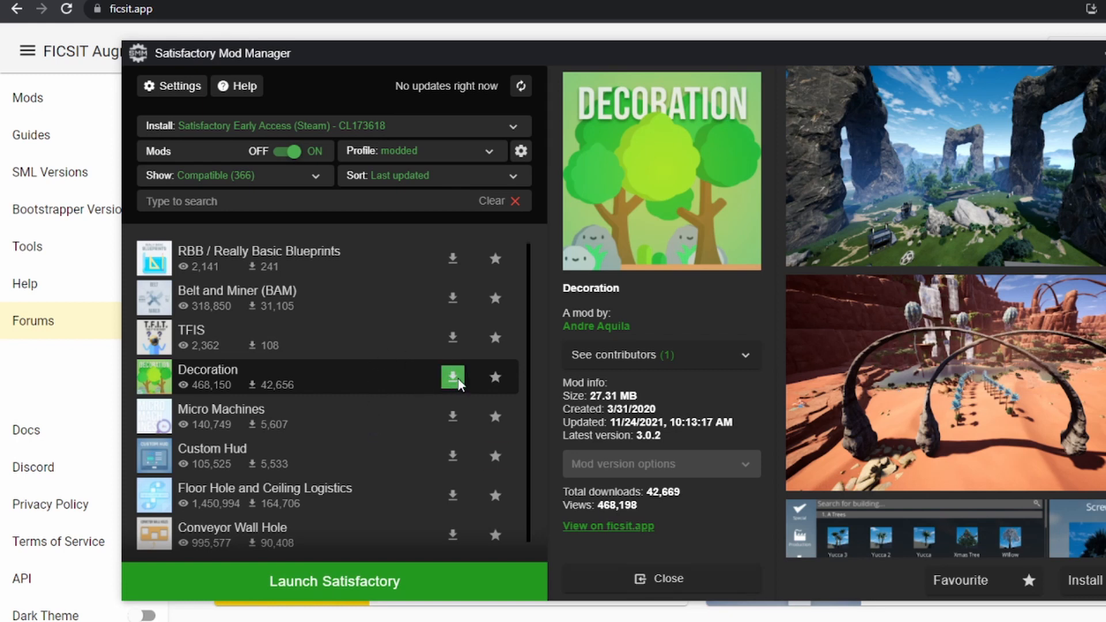
pyautogui.click(452, 377)
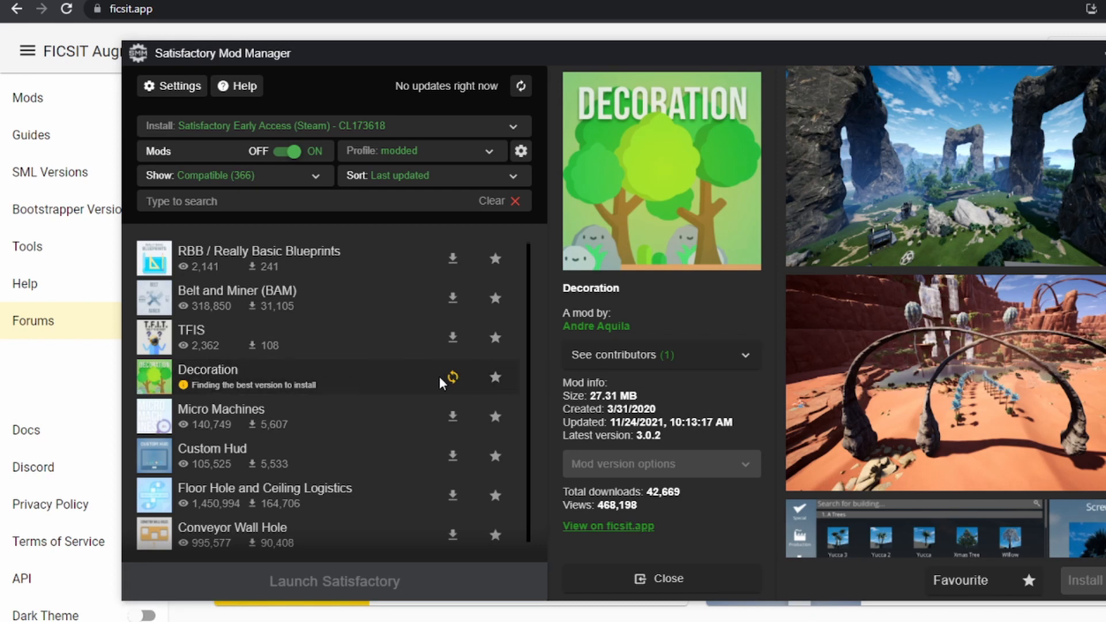
pyautogui.moveTo(292, 380)
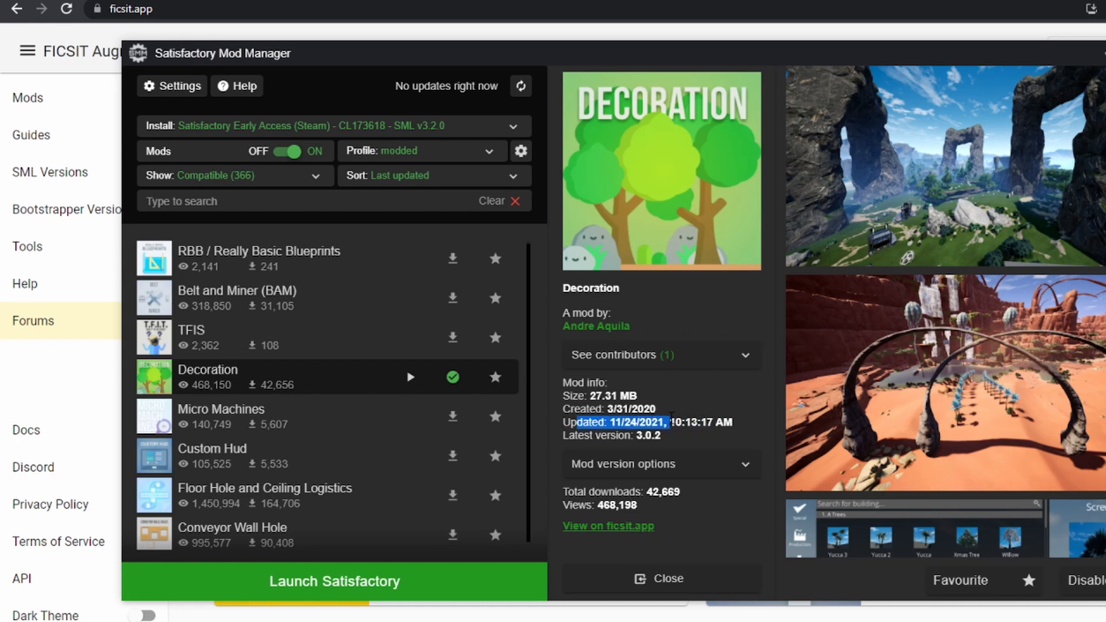
pyautogui.moveTo(402, 587)
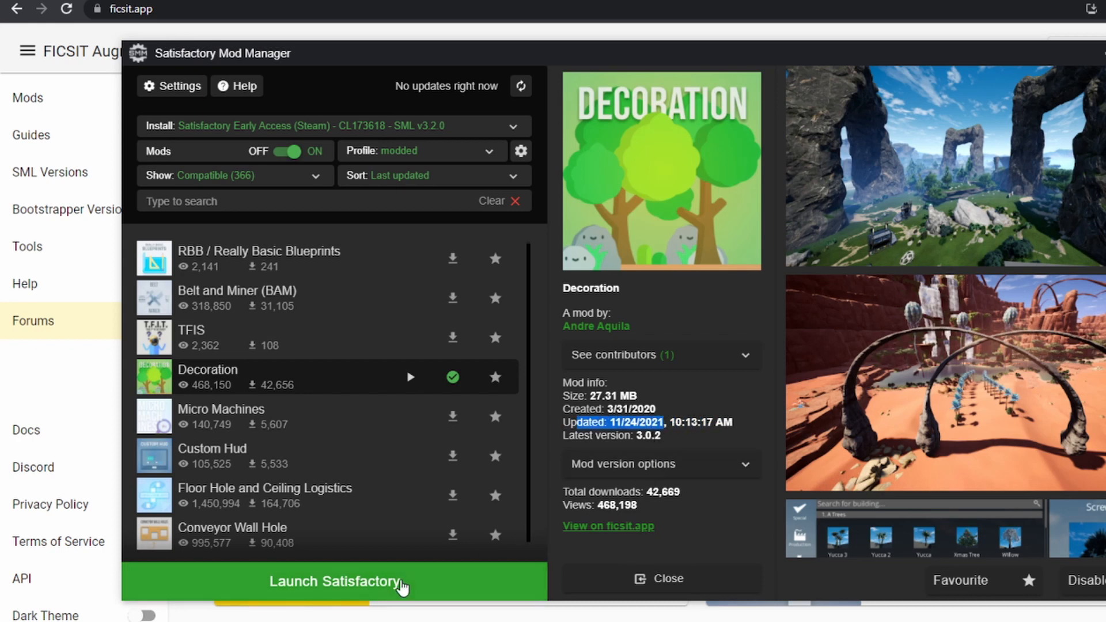
# - Launch Satisfactory with mods and agree to the Early Access Info notice
pyautogui.click(335, 581)
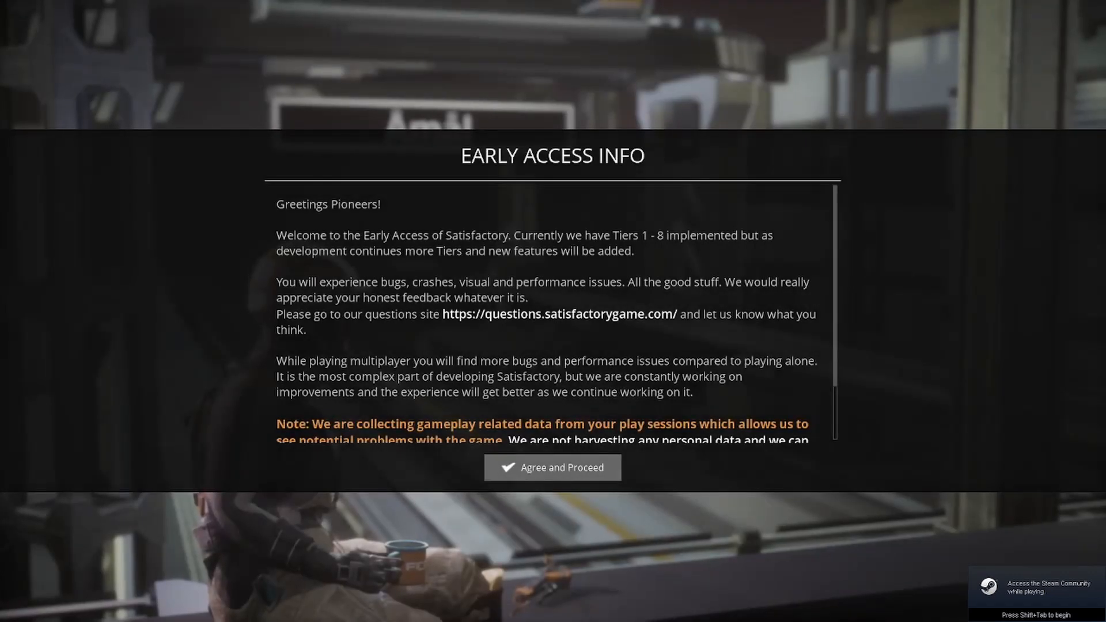
pyautogui.click(553, 468)
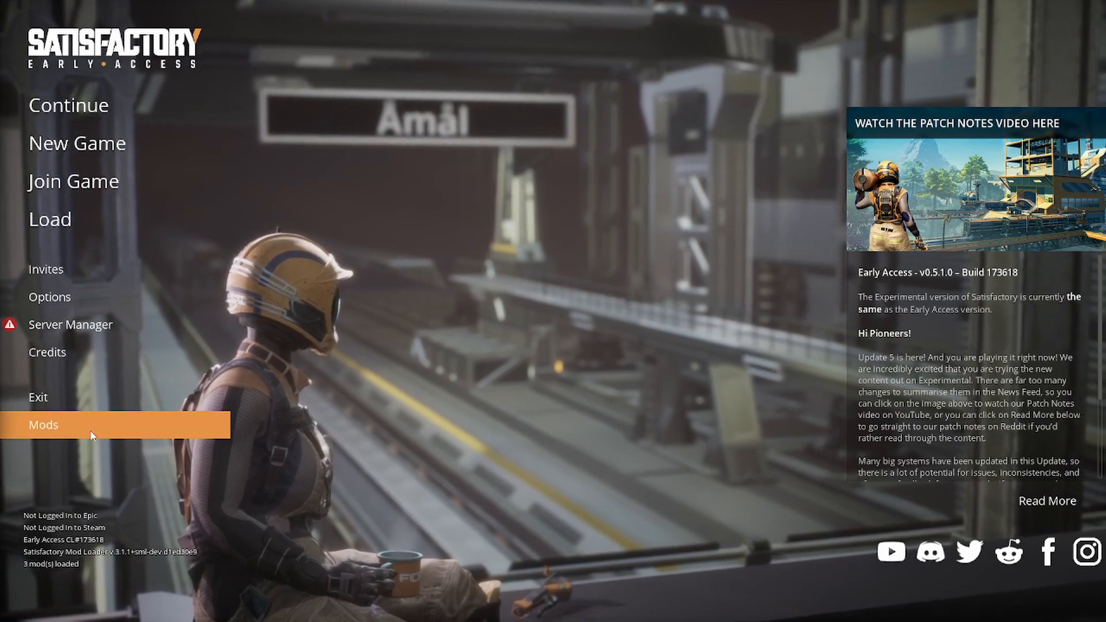
# - Open the Mods menu and view Satisfactory Mod Loader 3.2.0 details
pyautogui.click(43, 425)
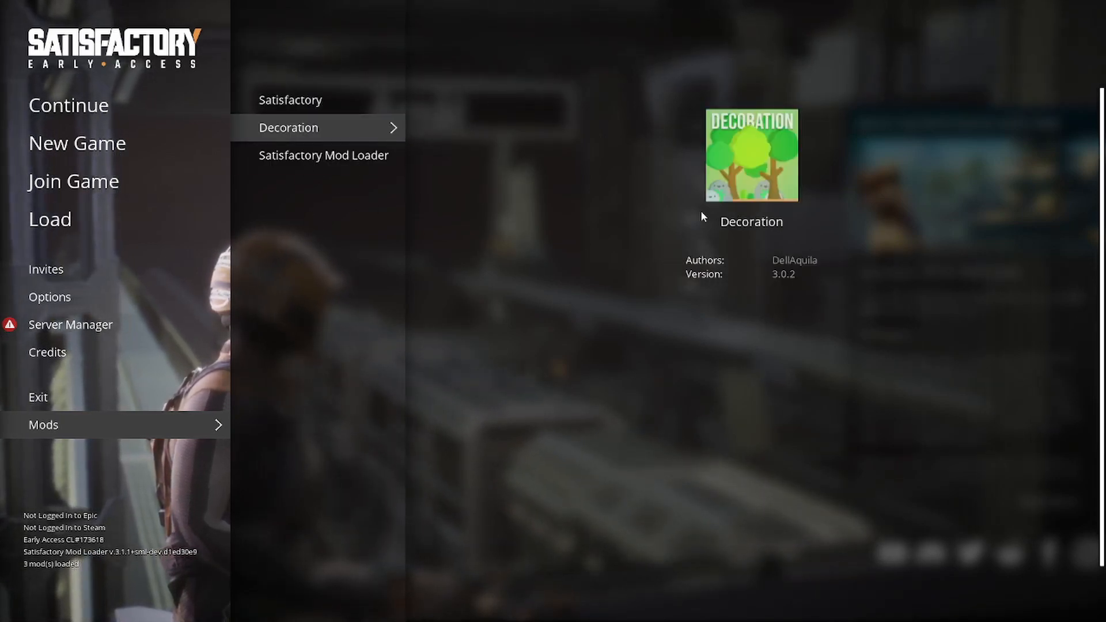
pyautogui.click(323, 156)
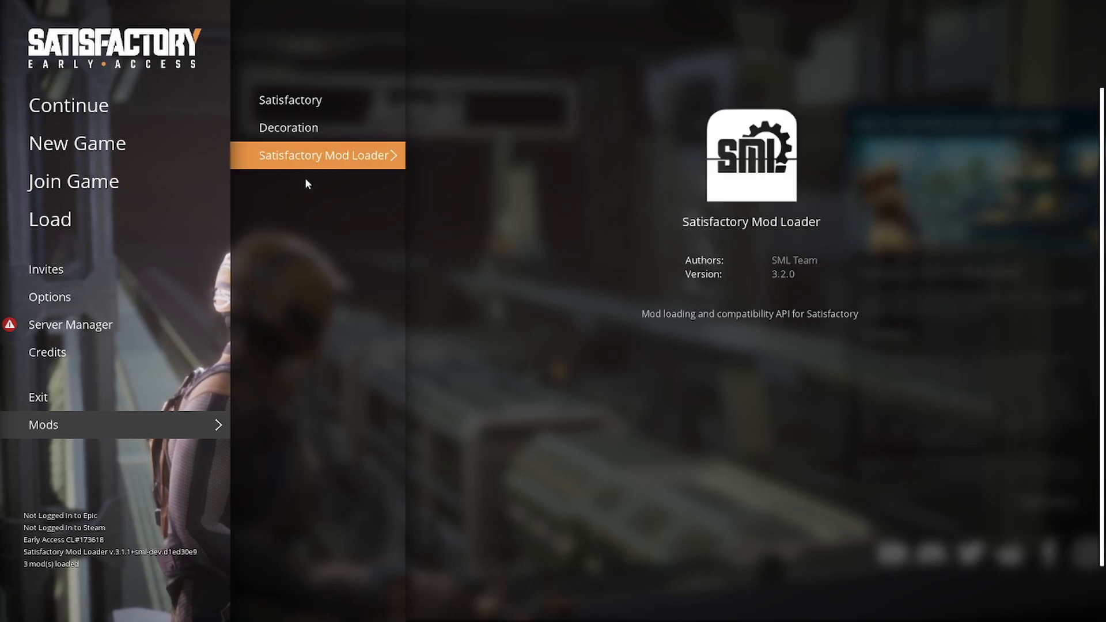
pyautogui.moveTo(447, 203)
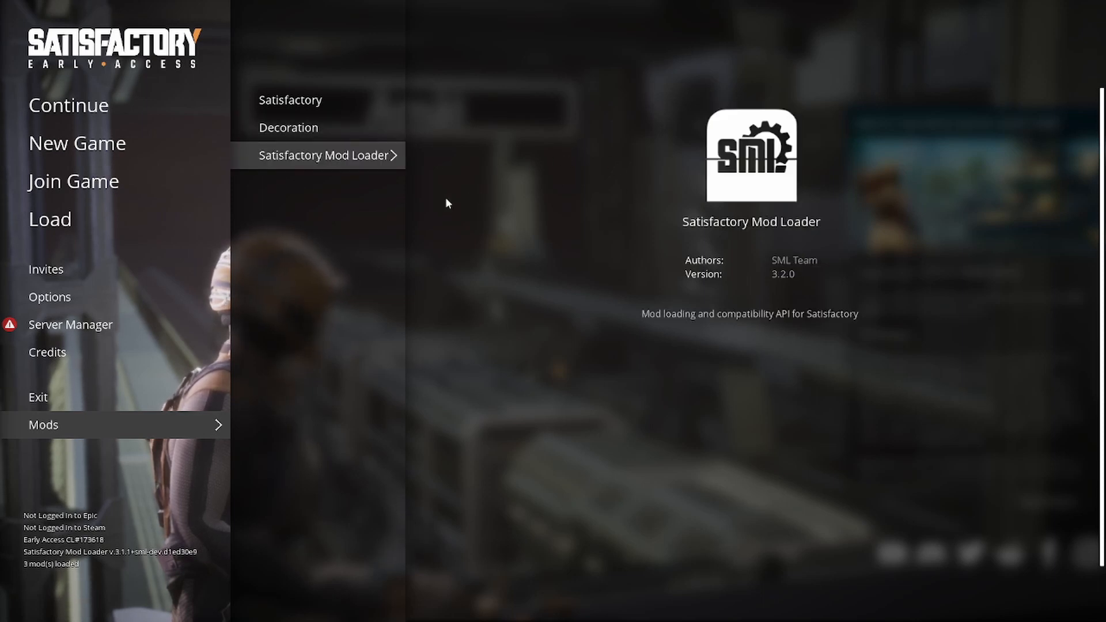
pyautogui.moveTo(394, 283)
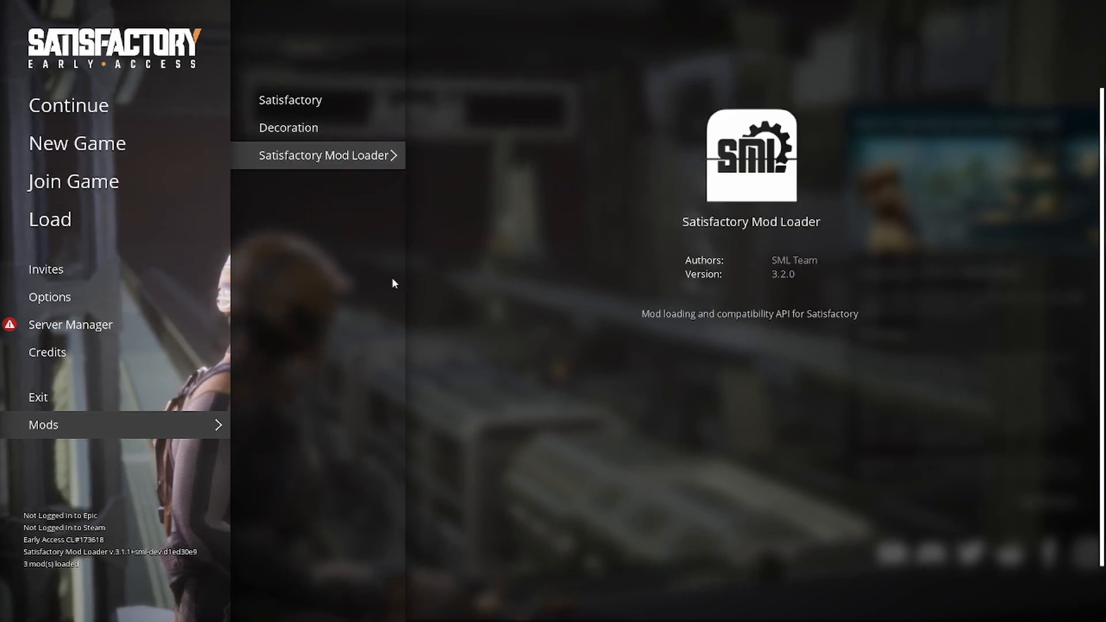
pyautogui.moveTo(116, 121)
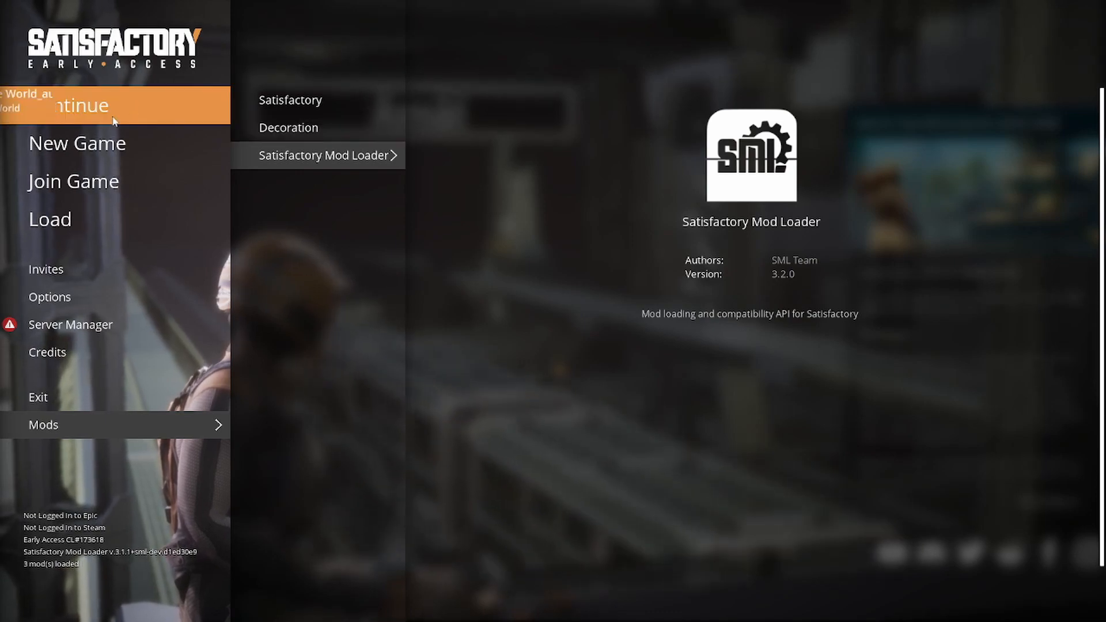
# - Continue the latest save, choose Bailey from the build menu, and place it
pyautogui.click(115, 104)
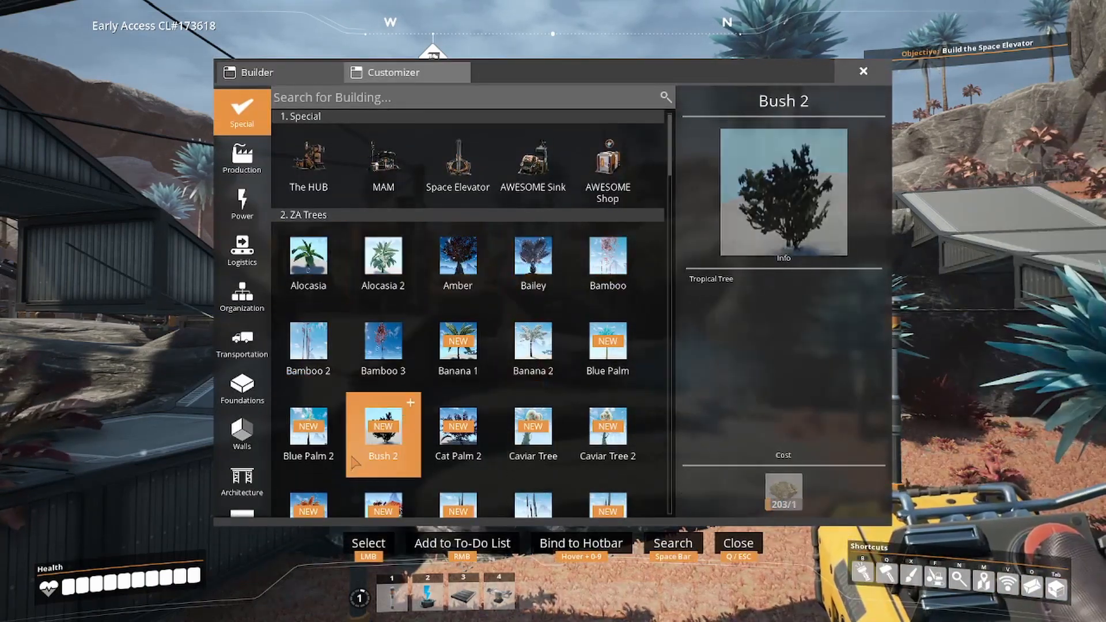
pyautogui.click(308, 434)
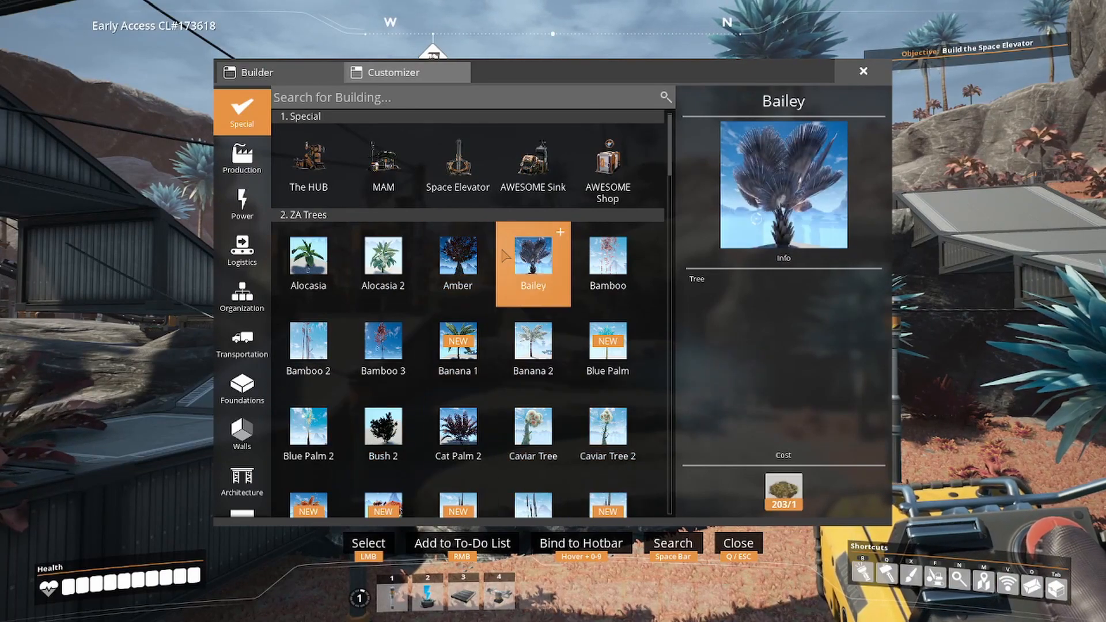
pyautogui.click(533, 265)
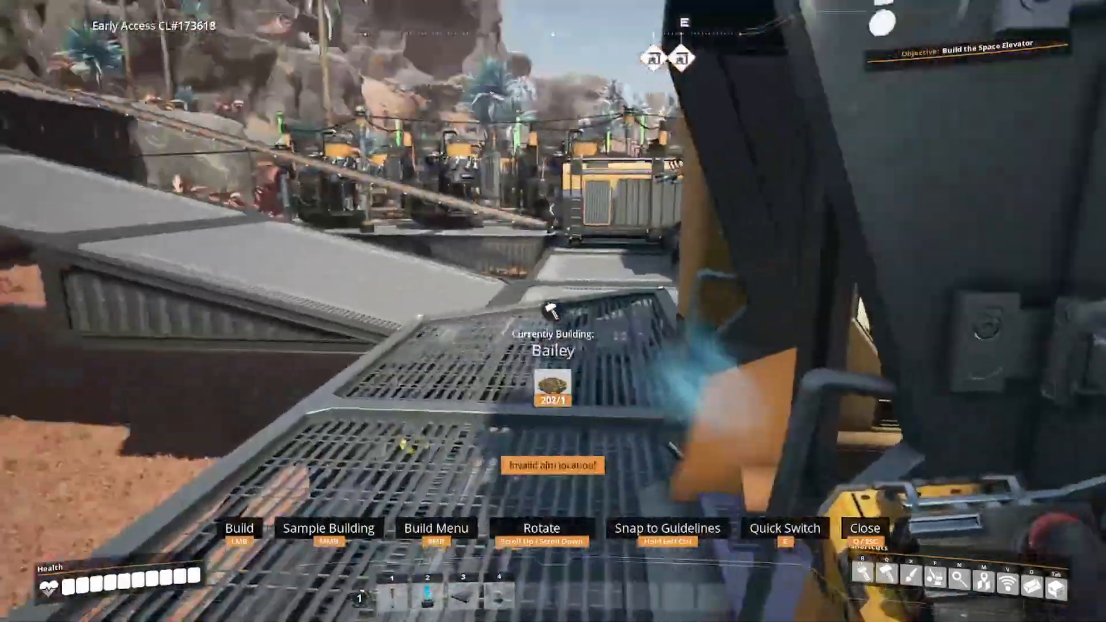
pyautogui.click(553, 313)
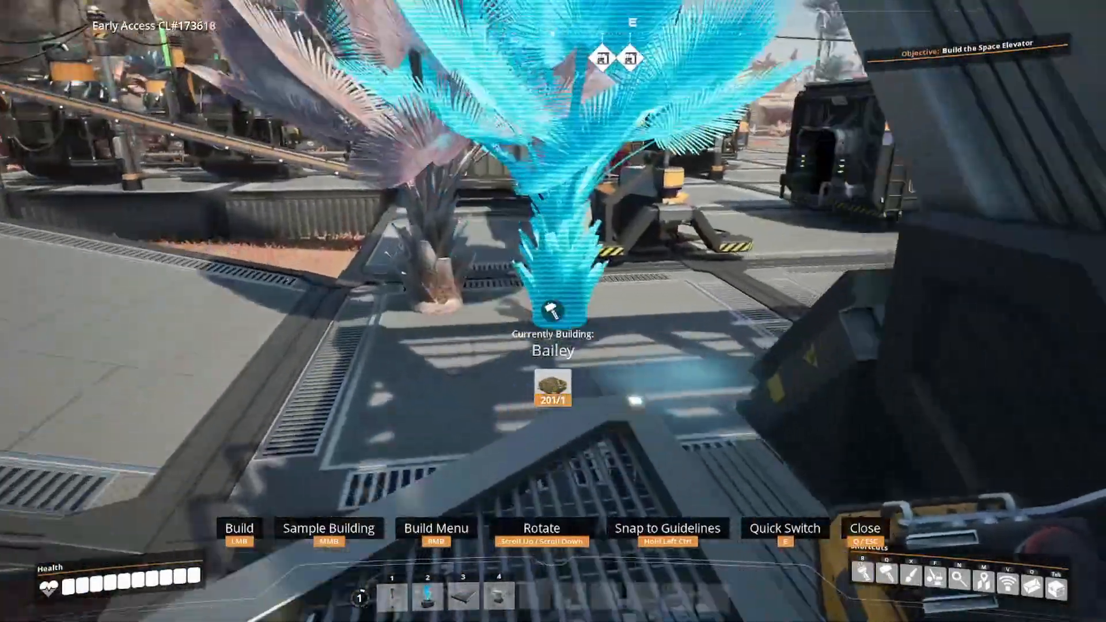